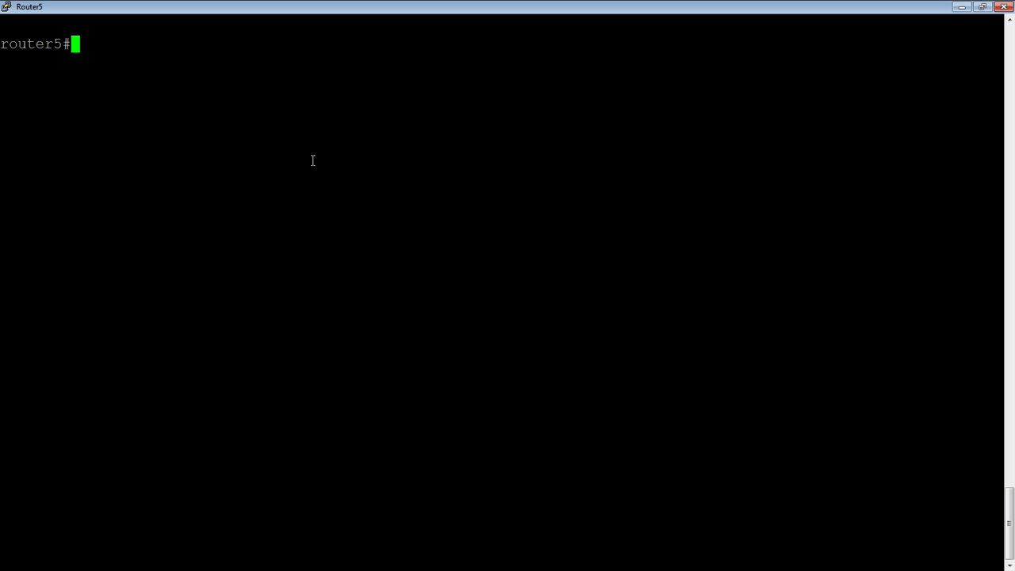
# Step: Run 'show fdp neigh' to list FDP neighbors, revealing router6 on ethernet1/3/1
pyautogui.write('show')
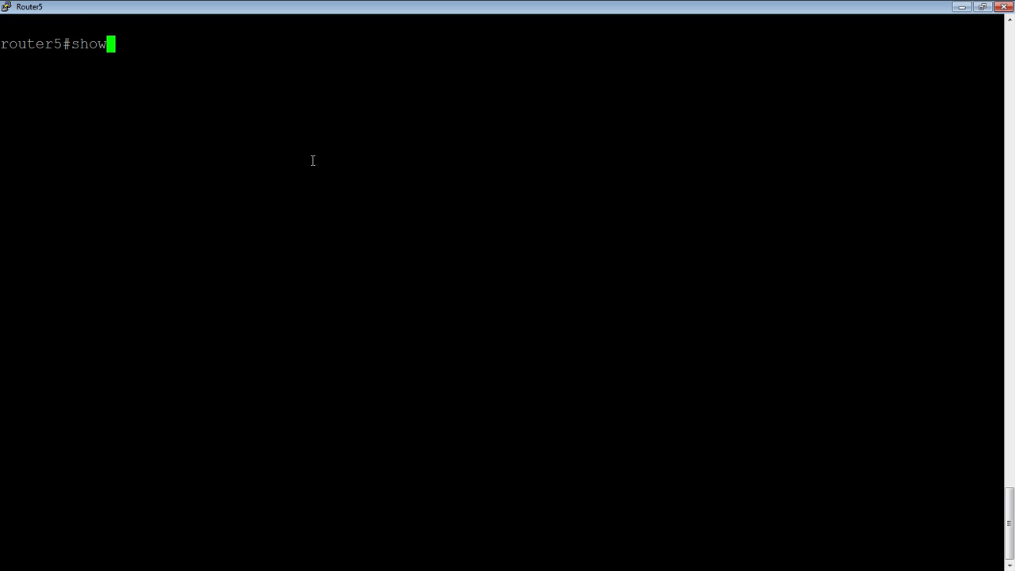
pyautogui.write('fdp neigh')
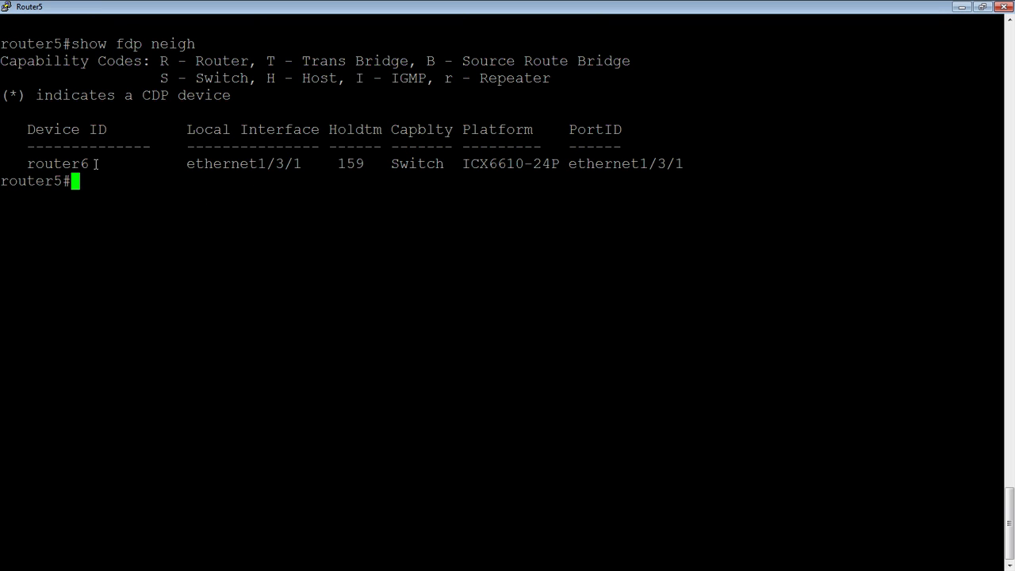
pyautogui.moveTo(241, 255)
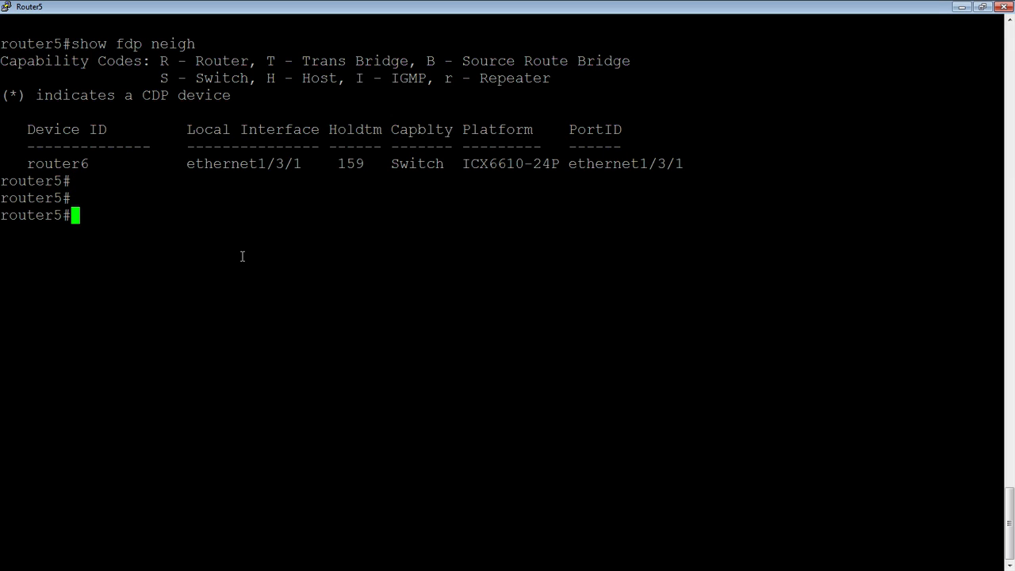
# Step: Enter 'trace-l2 vlan 1' to probe VLAN 1, then start the next trace-l2 command
pyautogui.write('trqace')
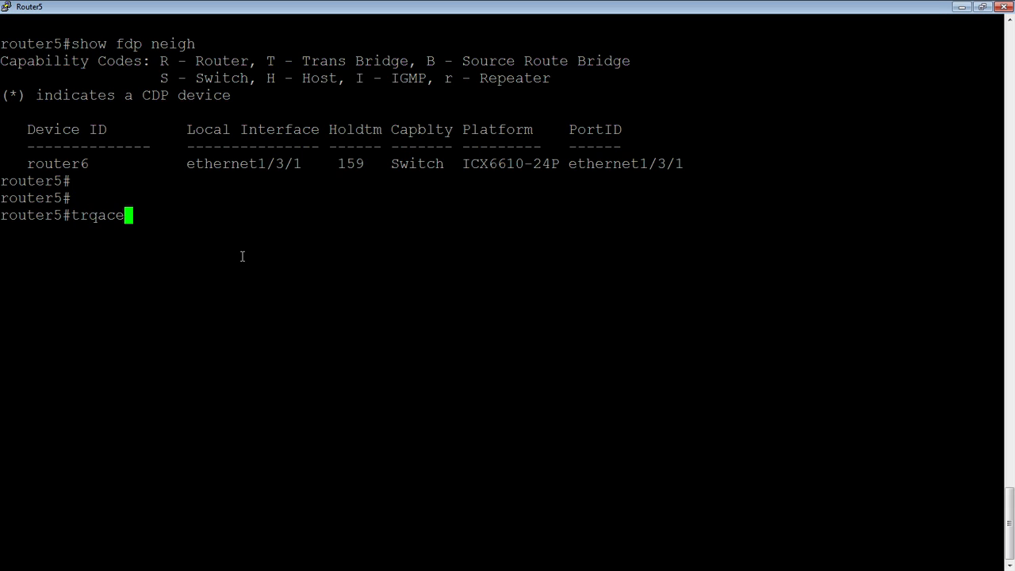
pyautogui.press('backspace')
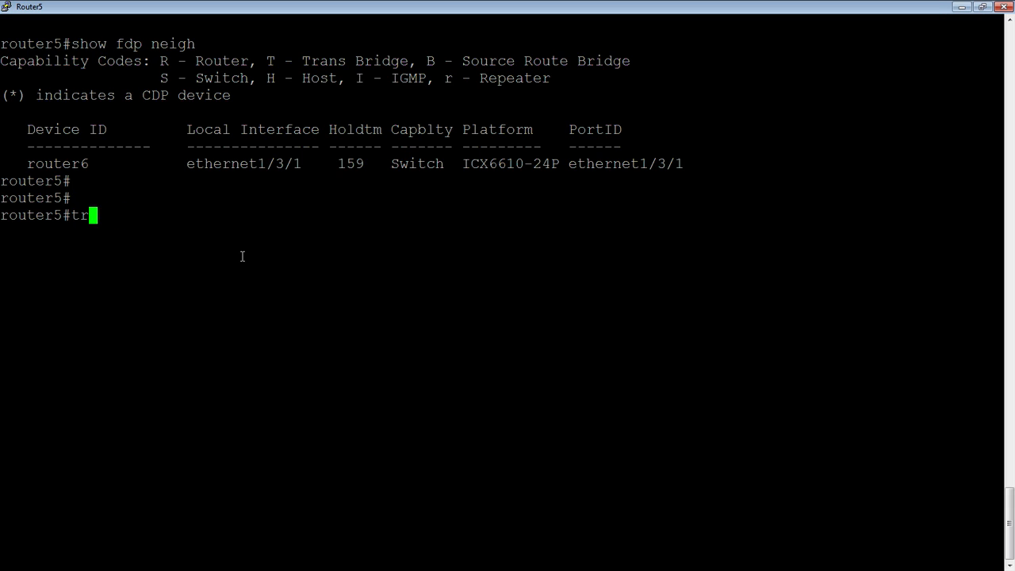
pyautogui.write('ace-l2')
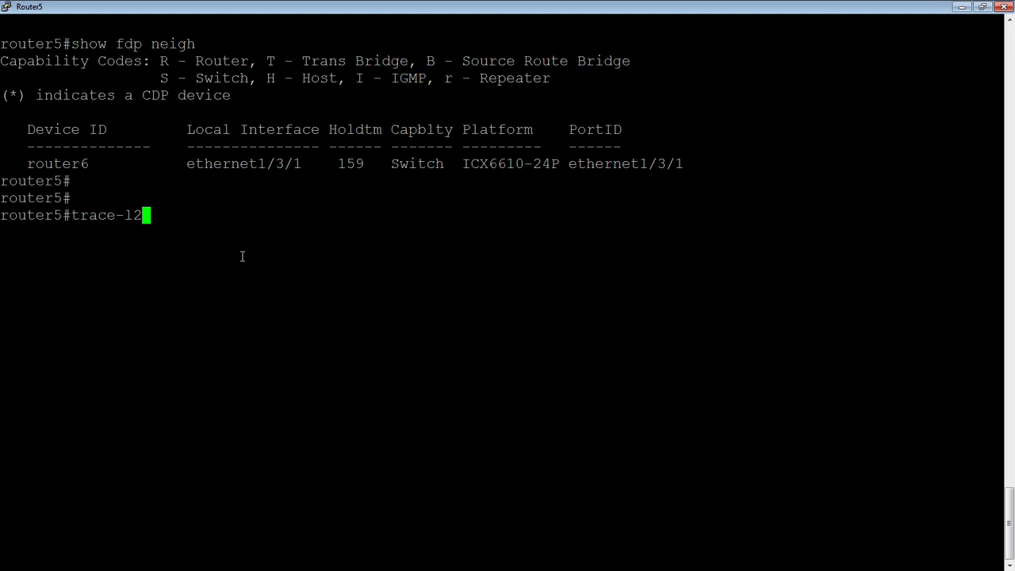
pyautogui.write('vlan')
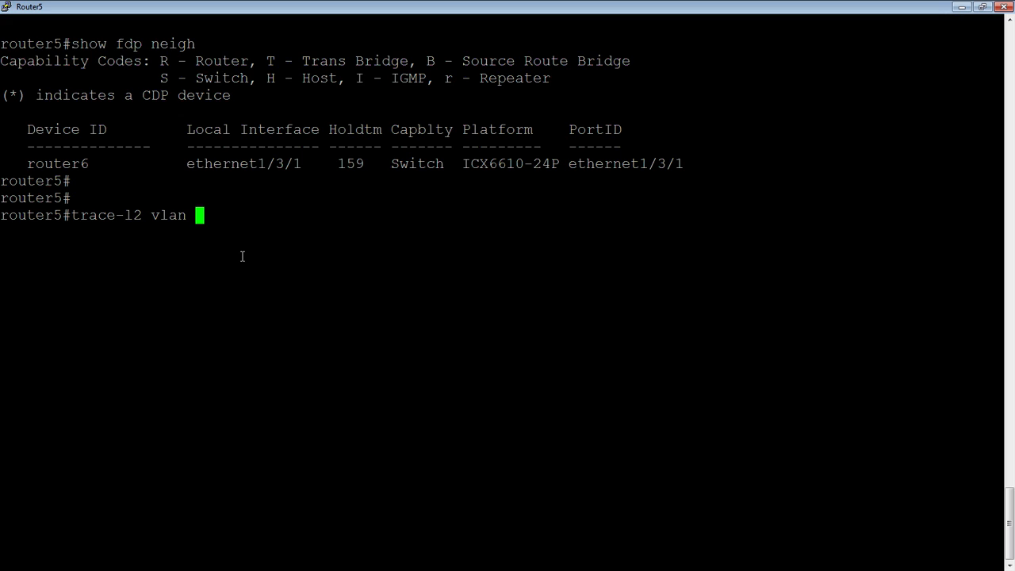
pyautogui.write('1')
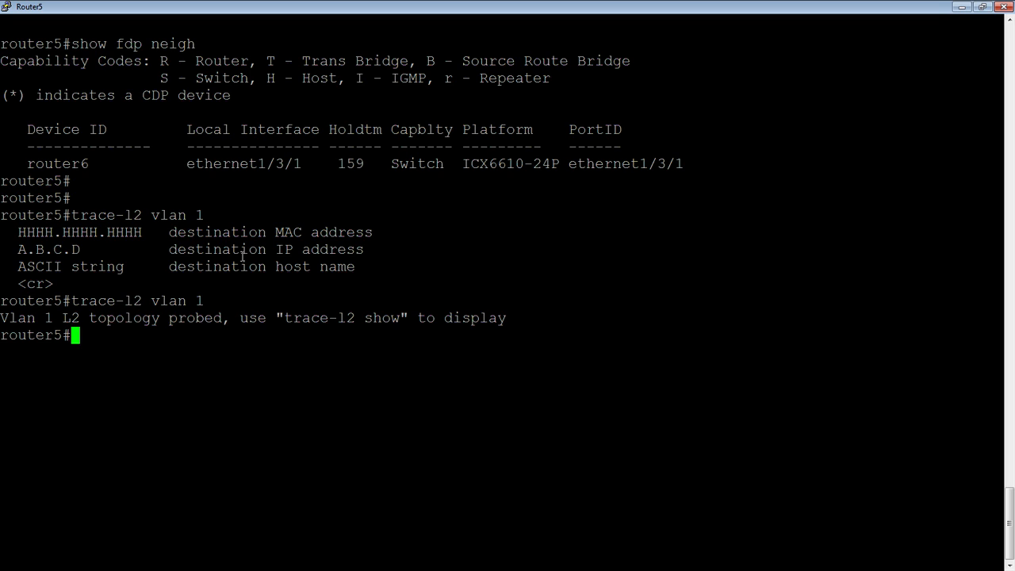
pyautogui.write('trace-')
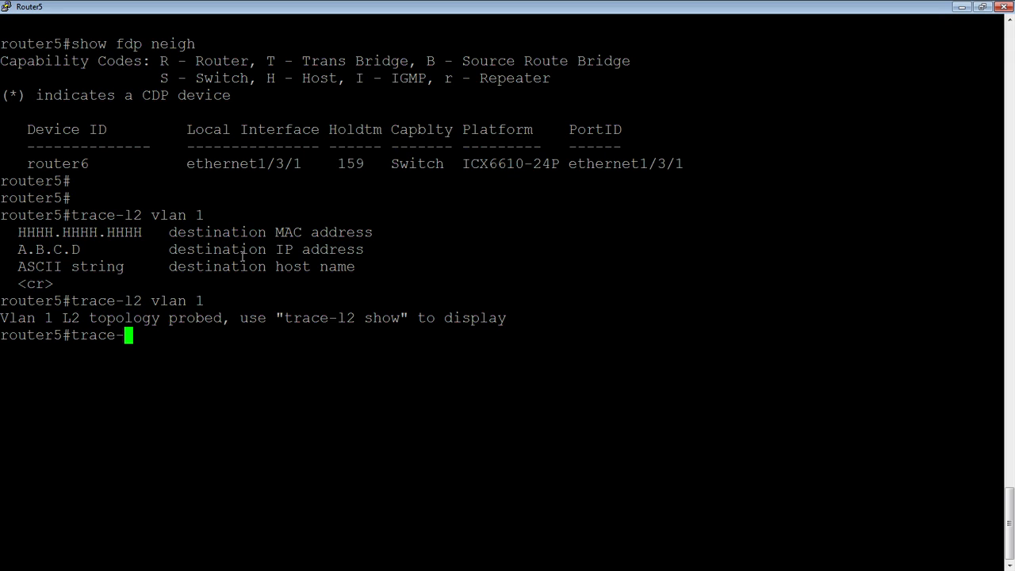
# Step: Run 'trace-l2 show' to display three four-hop VLAN 1 paths from e1/3/1
pyautogui.write('l2 sho')
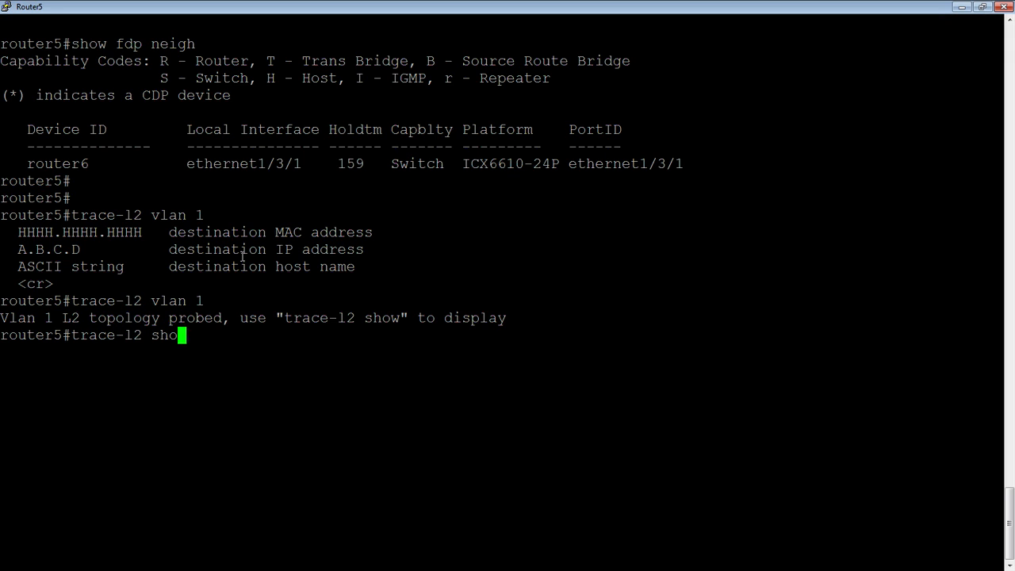
pyautogui.press('Return')
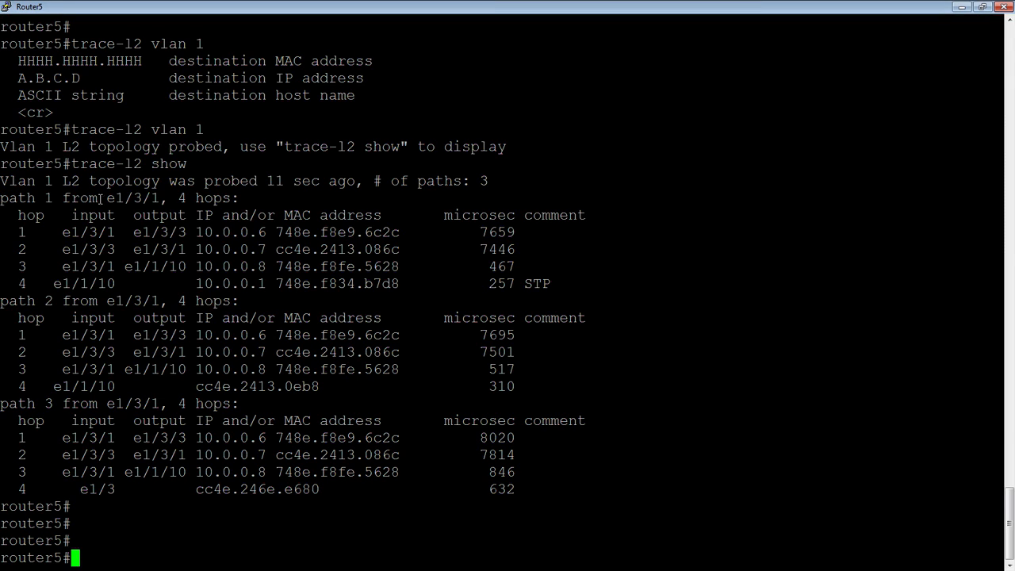
pyautogui.moveTo(146, 185)
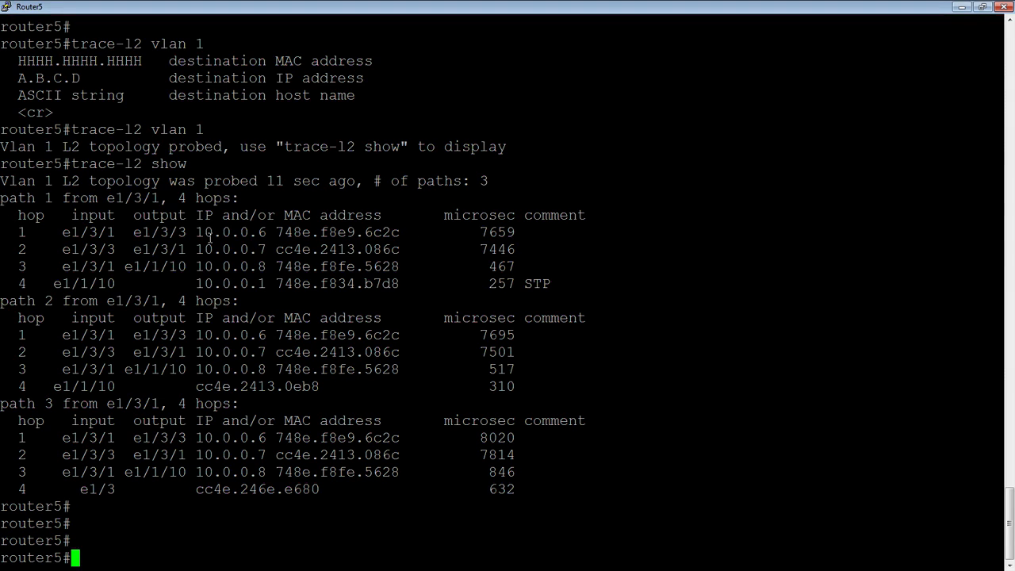
pyautogui.moveTo(286, 230)
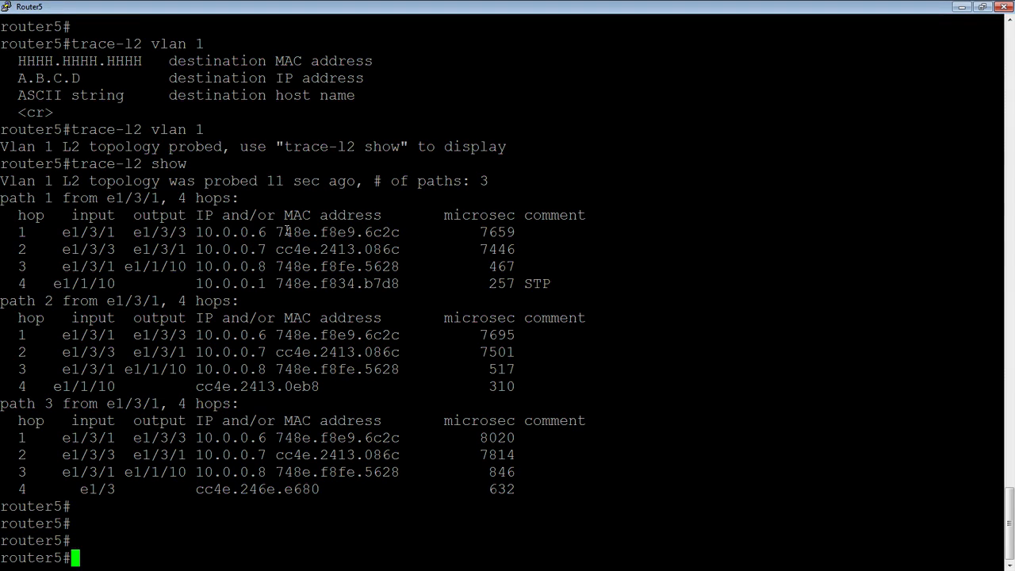
pyautogui.moveTo(120, 204)
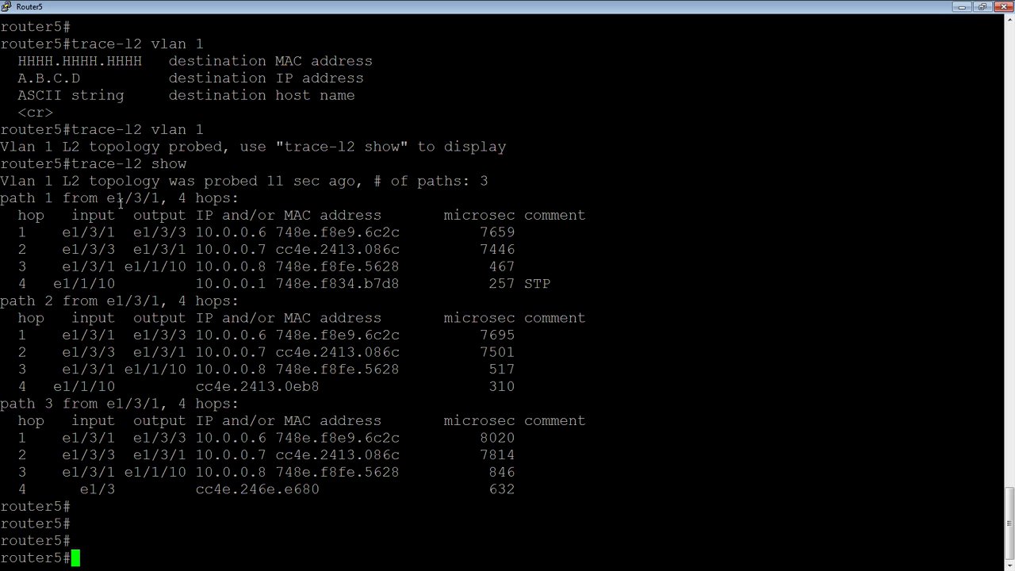
pyautogui.moveTo(63, 233)
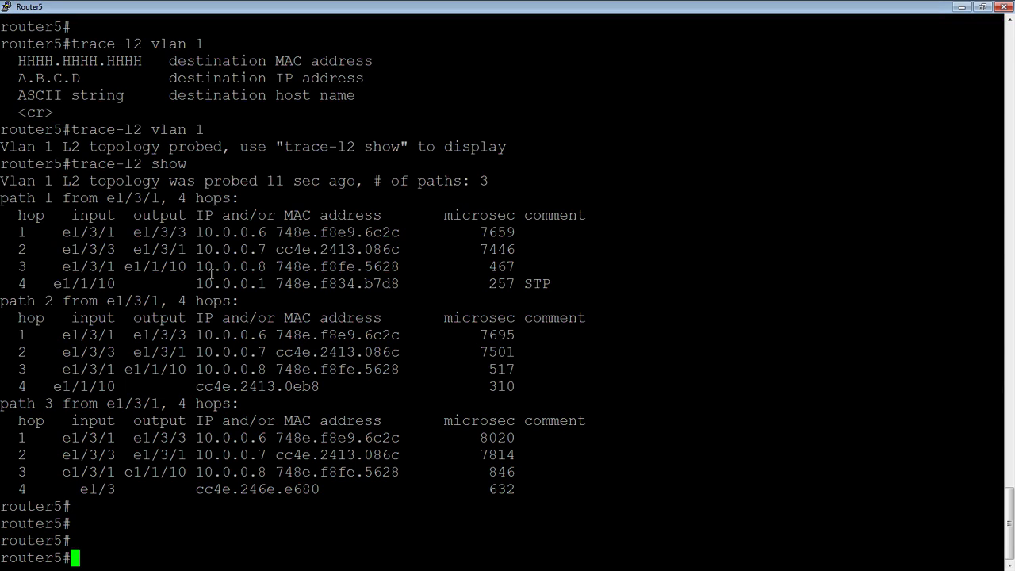
pyautogui.moveTo(54, 282)
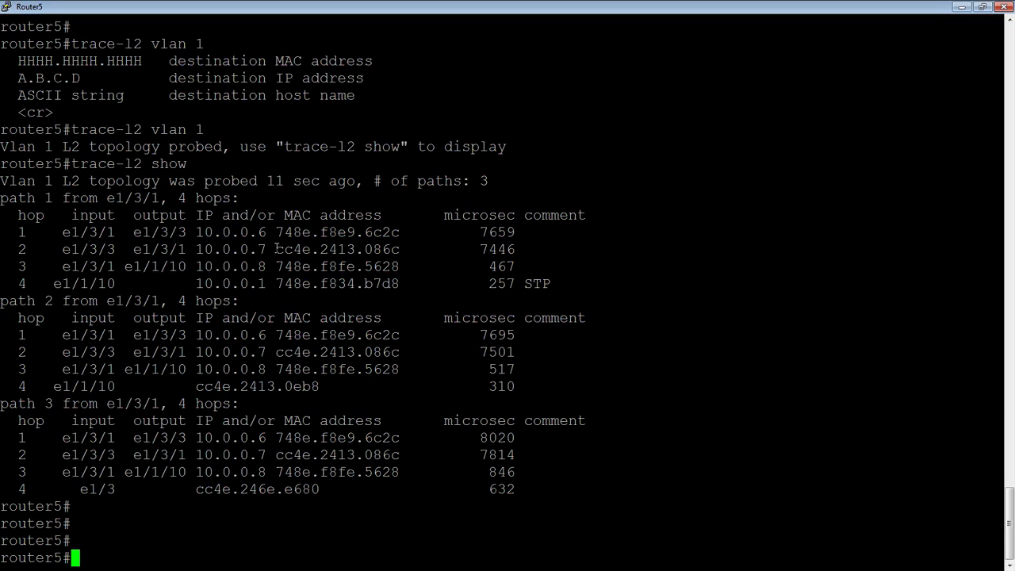
pyautogui.moveTo(90, 279)
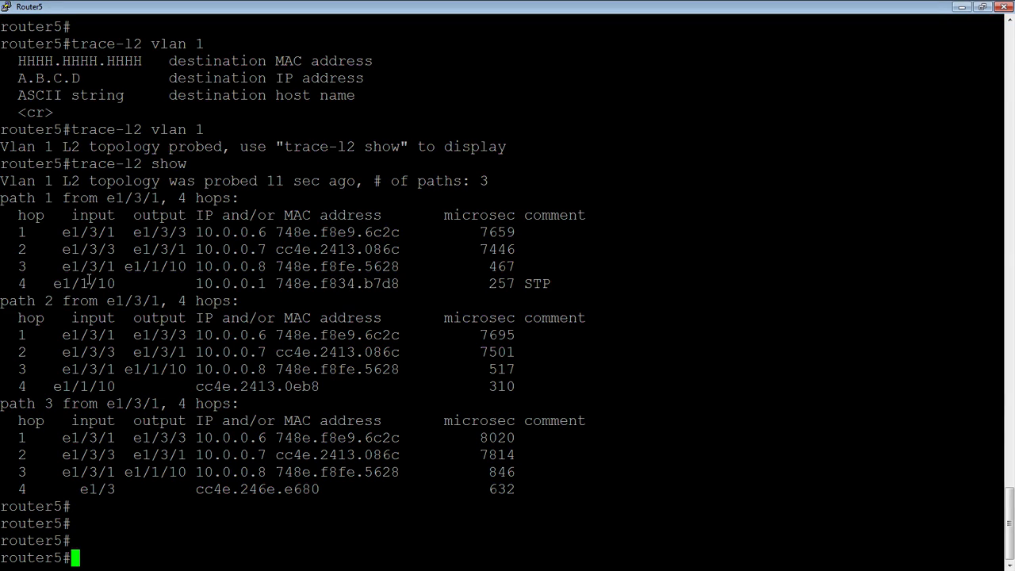
pyautogui.moveTo(153, 481)
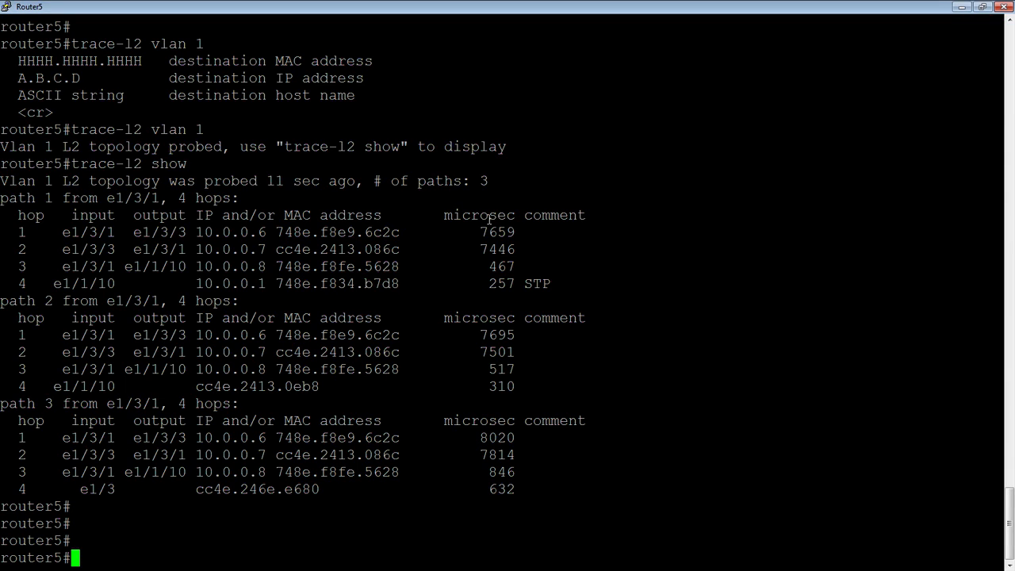
pyautogui.moveTo(564, 265)
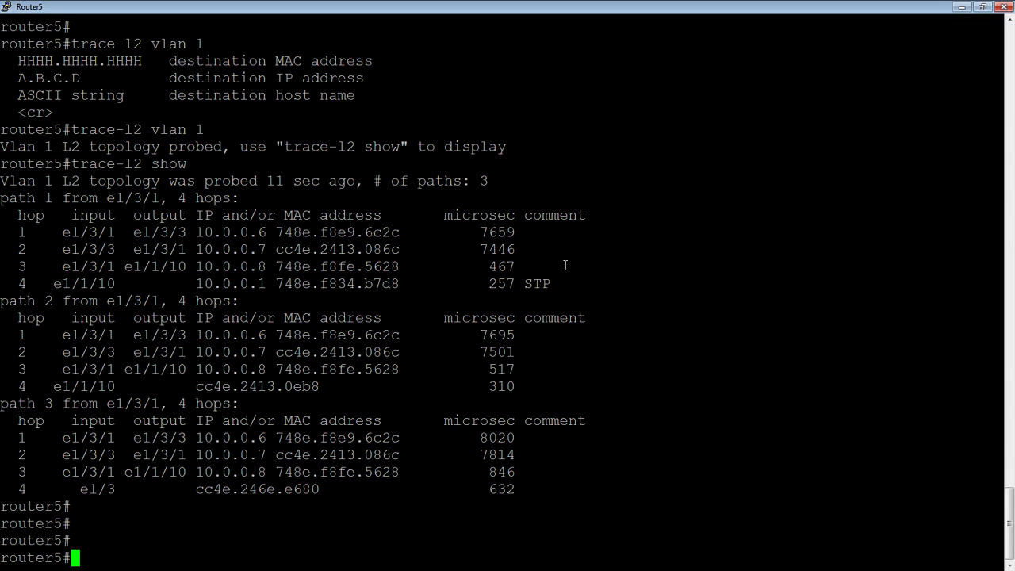
pyautogui.moveTo(487, 434)
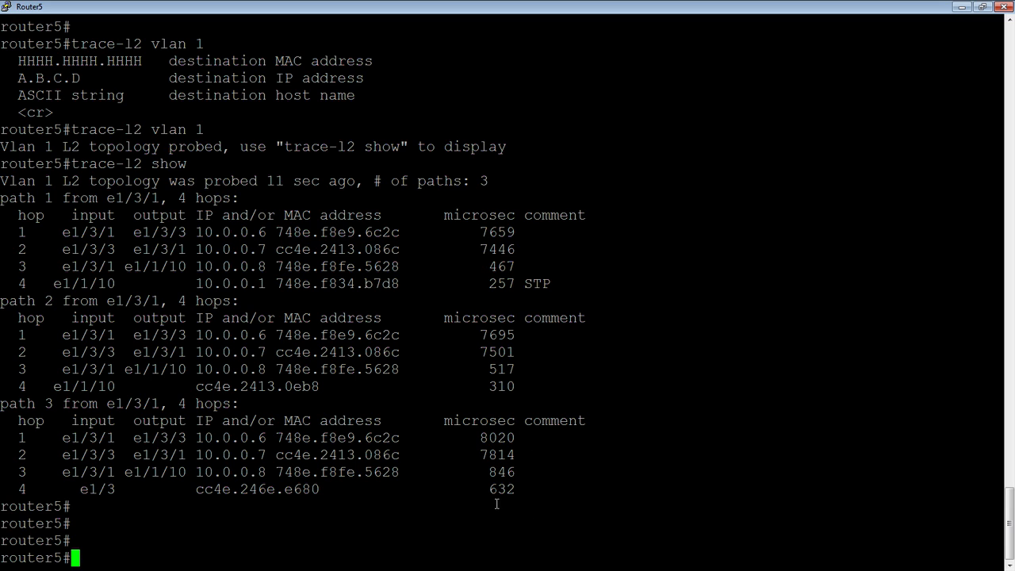
pyautogui.moveTo(475, 437)
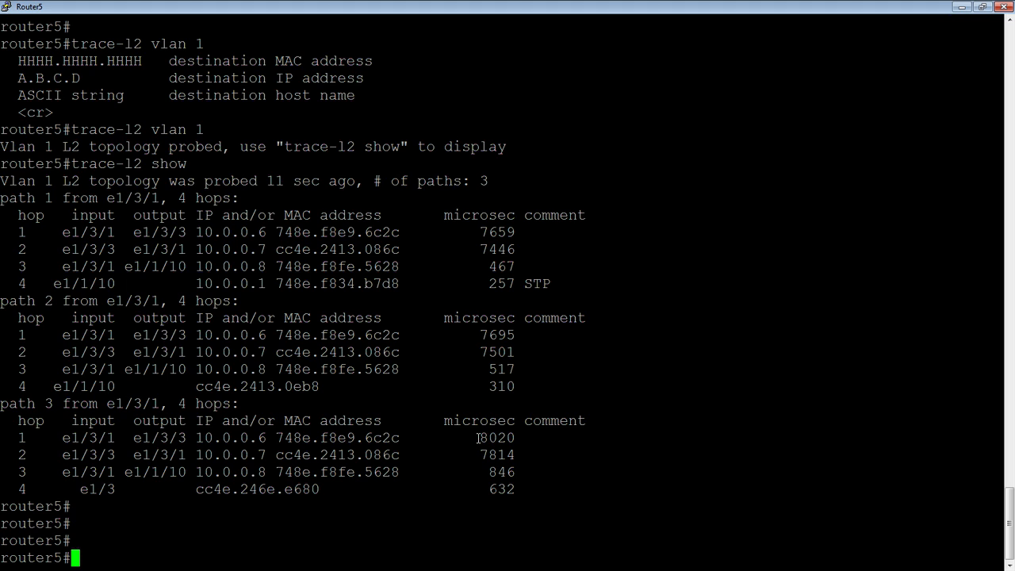
# Step: Trace VLAN 1 to 10.0.0.8, getting three hops and a 118780-microsecond round trip
pyautogui.write('trace-l2 show')
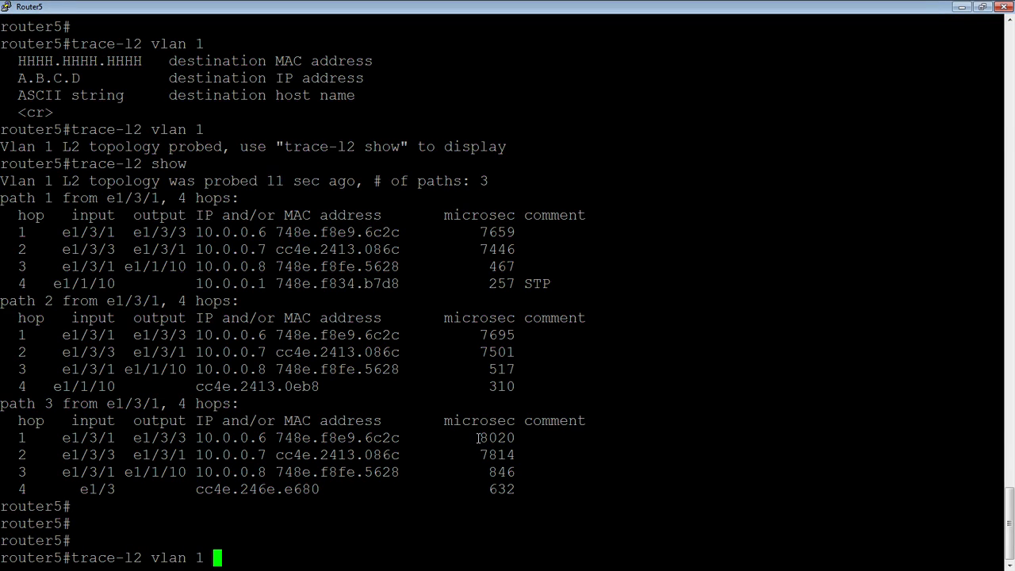
pyautogui.write('1')
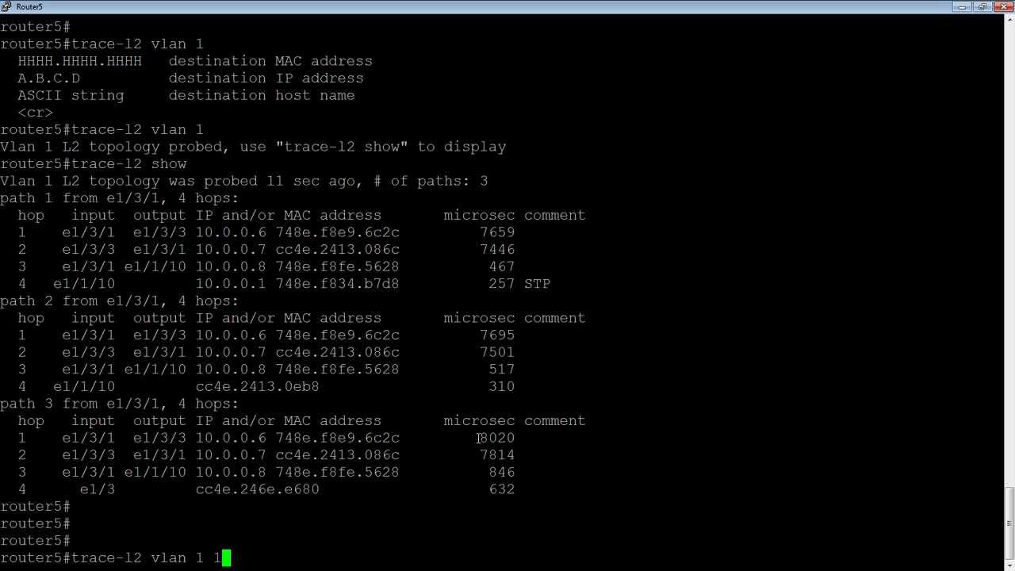
pyautogui.write('0.0.0.8')
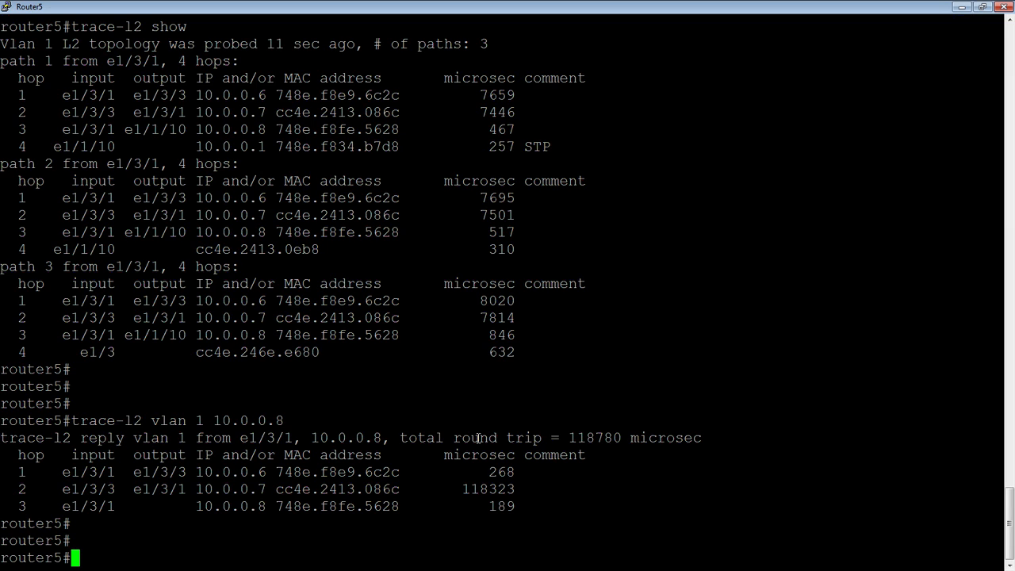
pyautogui.write('trace-l2 vlan 1 10.0.0.')
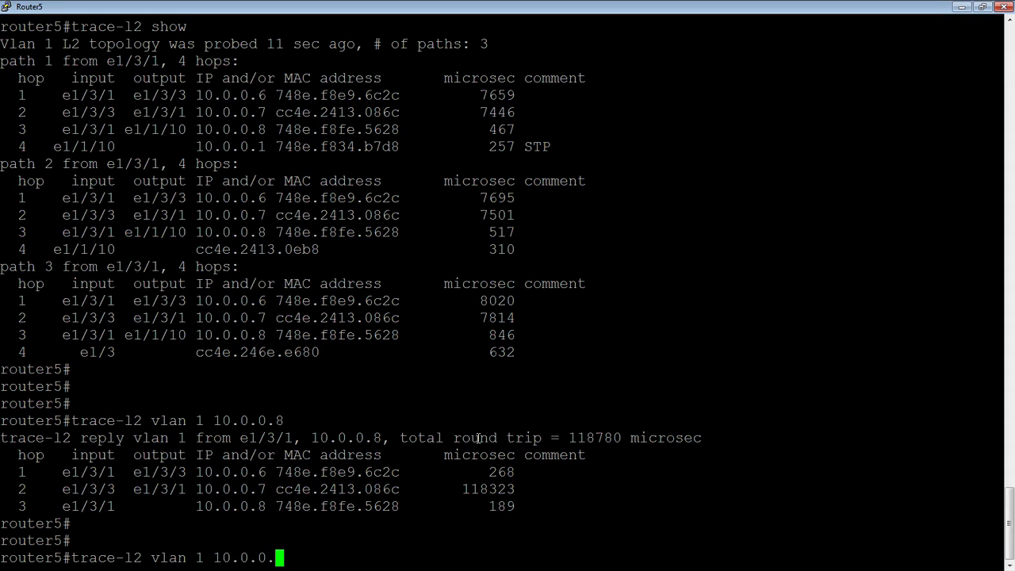
# Step: Trace VLAN 1 to MAC cc4e.2413.086c copied from the hop list, reaching it in two hops
pyautogui.press('BackSpace')
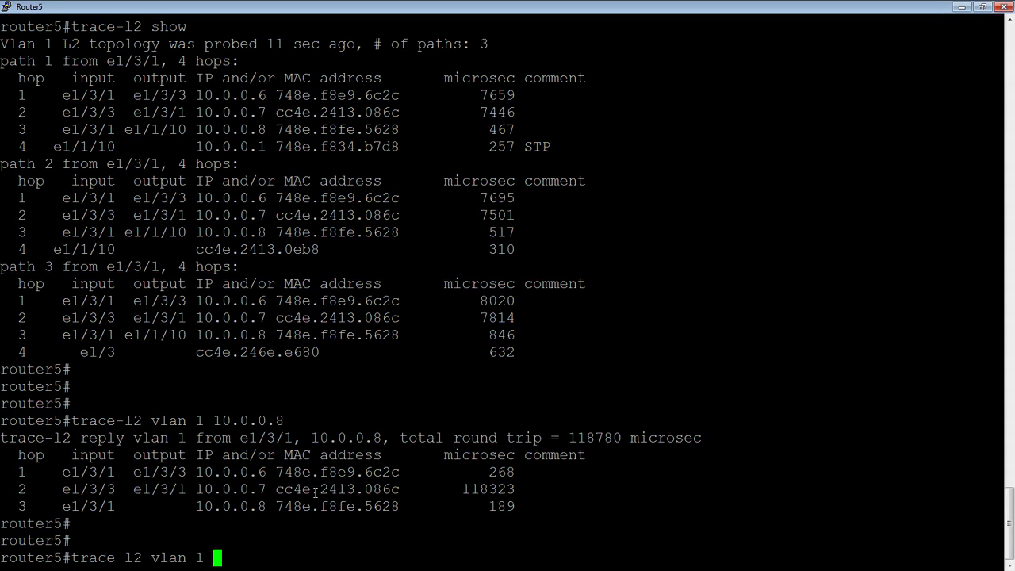
pyautogui.doubleClick(321, 489)
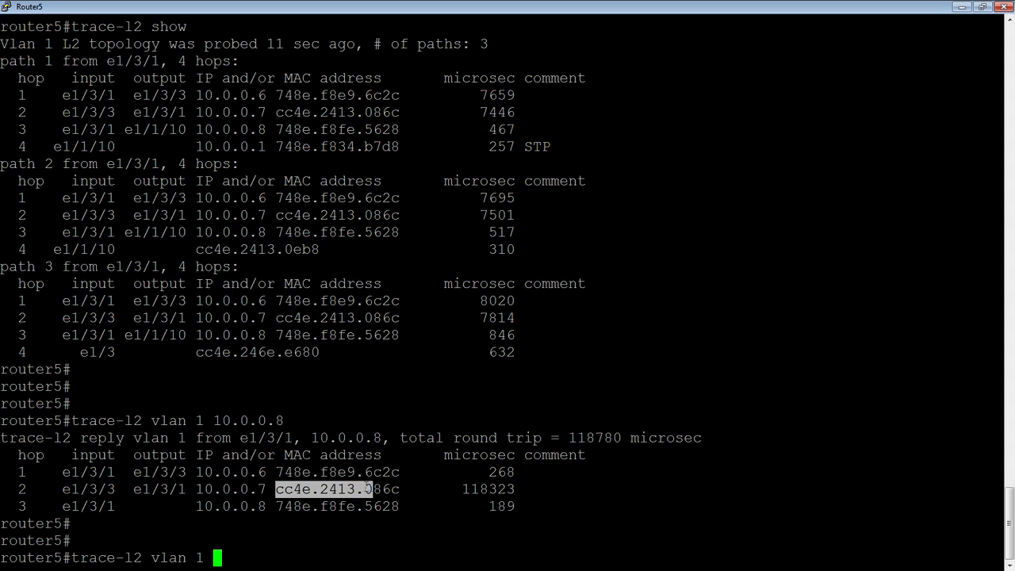
pyautogui.write('cc4e.2413.086c')
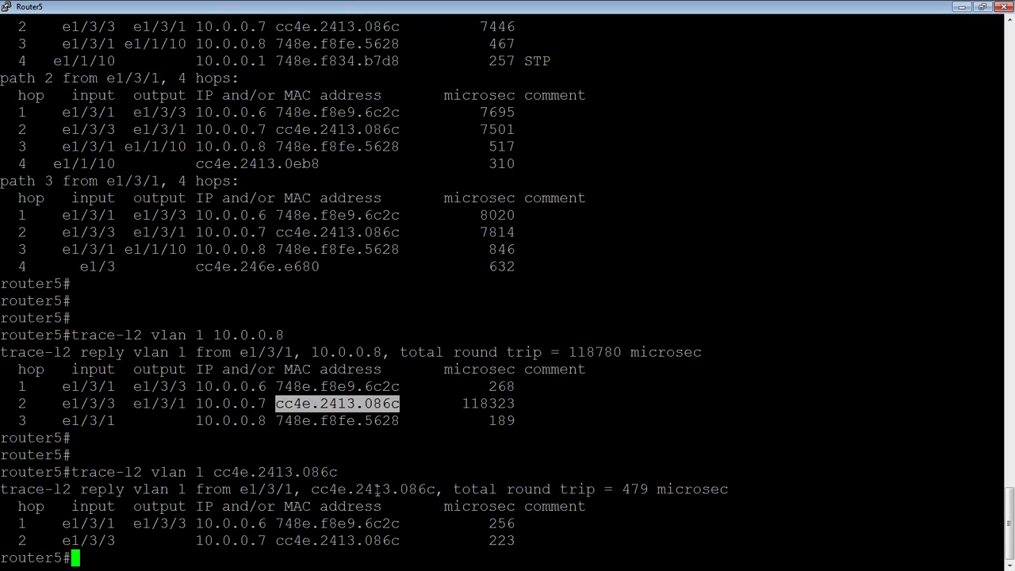
pyautogui.scroll(-3)
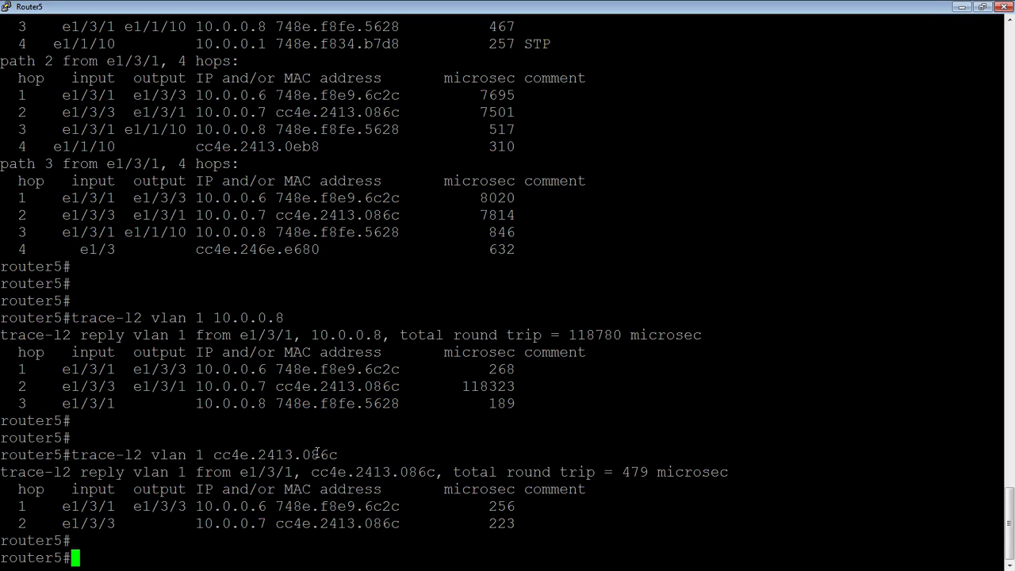
# Step: Enable interface ethernet 1/3/3 from 'config t' and return to privileged mode
pyautogui.write('c')
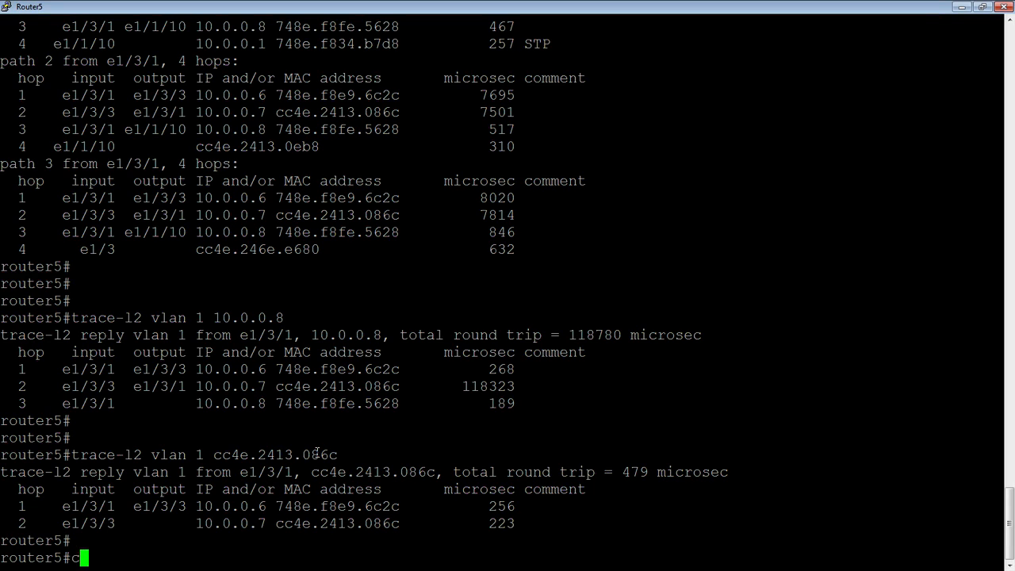
pyautogui.write('onfig t')
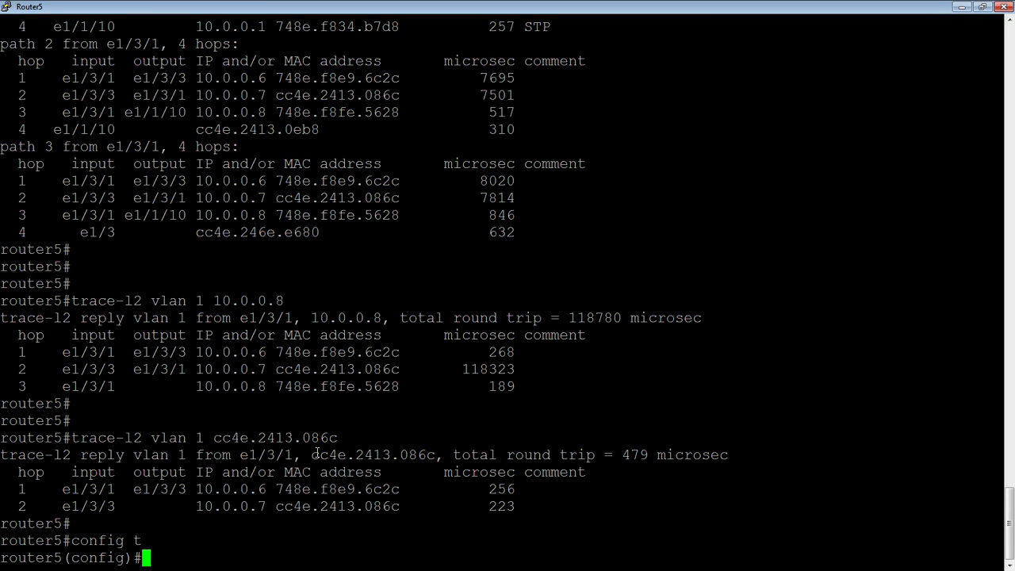
pyautogui.write('i')
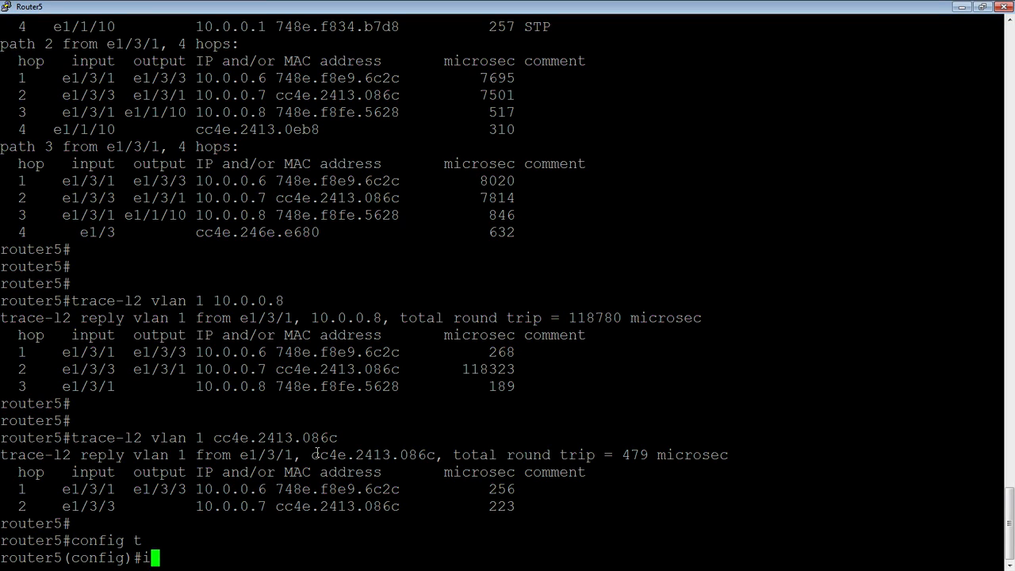
pyautogui.write('nt e 1/3/3')
pyautogui.write('trace-l2 vlan 1')
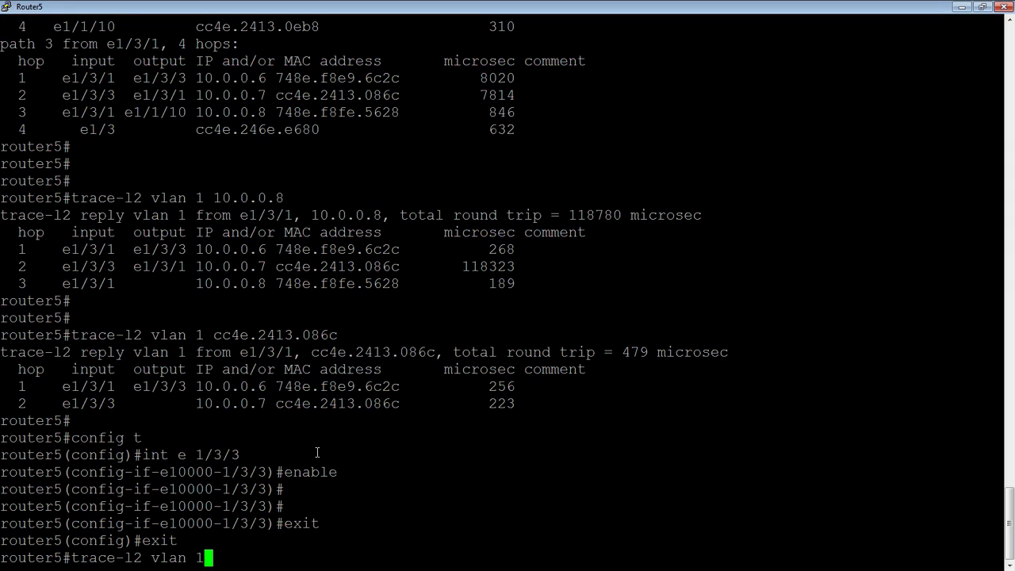
# Step: Re-run 'trace-l2 vlan 1', which now warns of a four-hop layer-2 loop
pyautogui.press('enter')
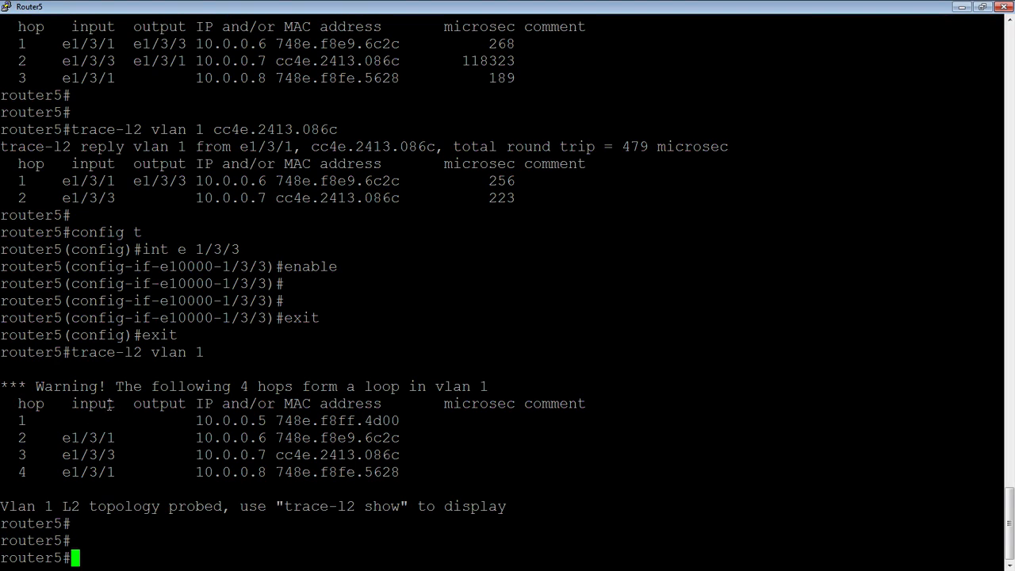
pyautogui.moveTo(198, 419)
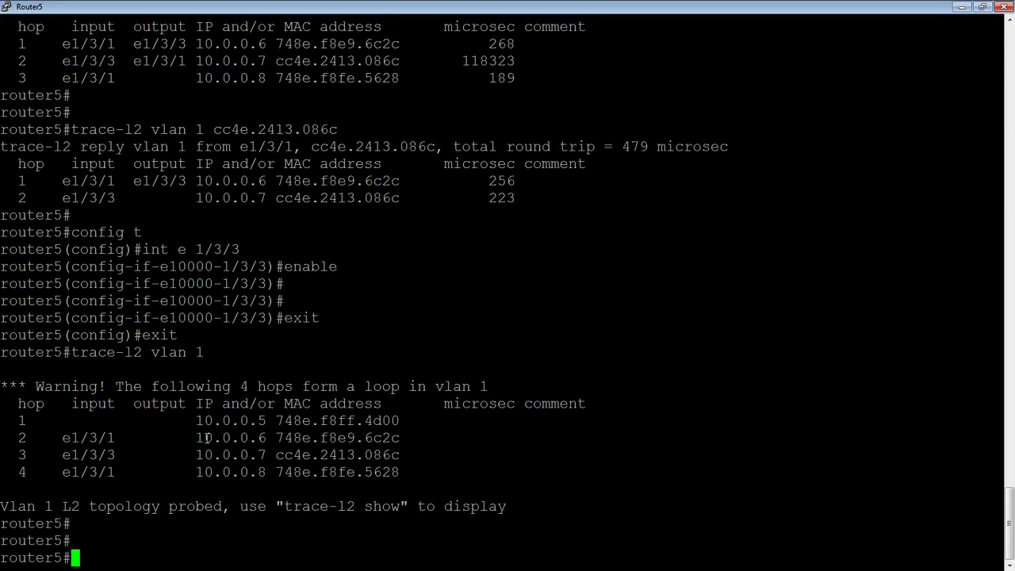
pyautogui.moveTo(228, 454)
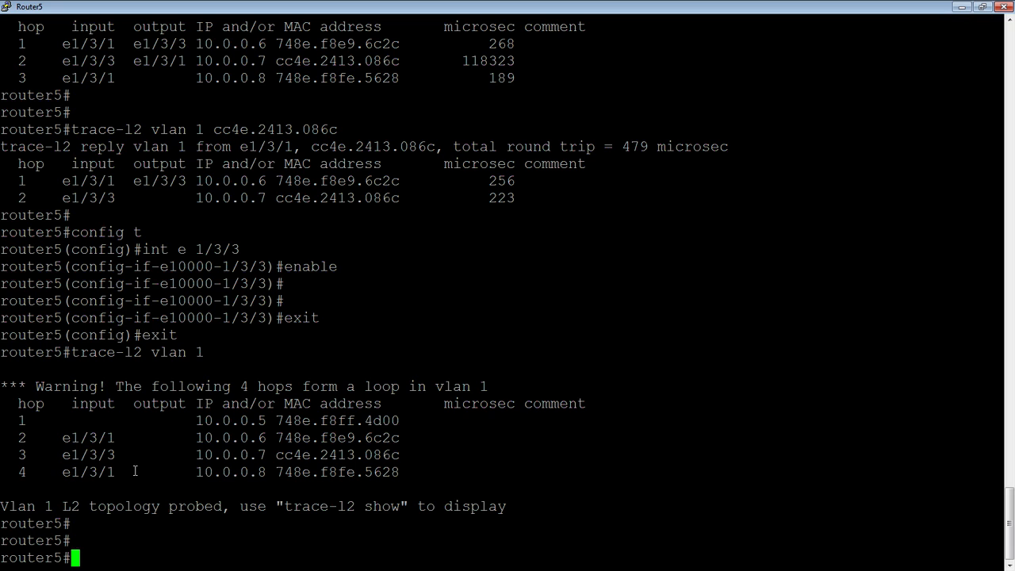
pyautogui.moveTo(251, 481)
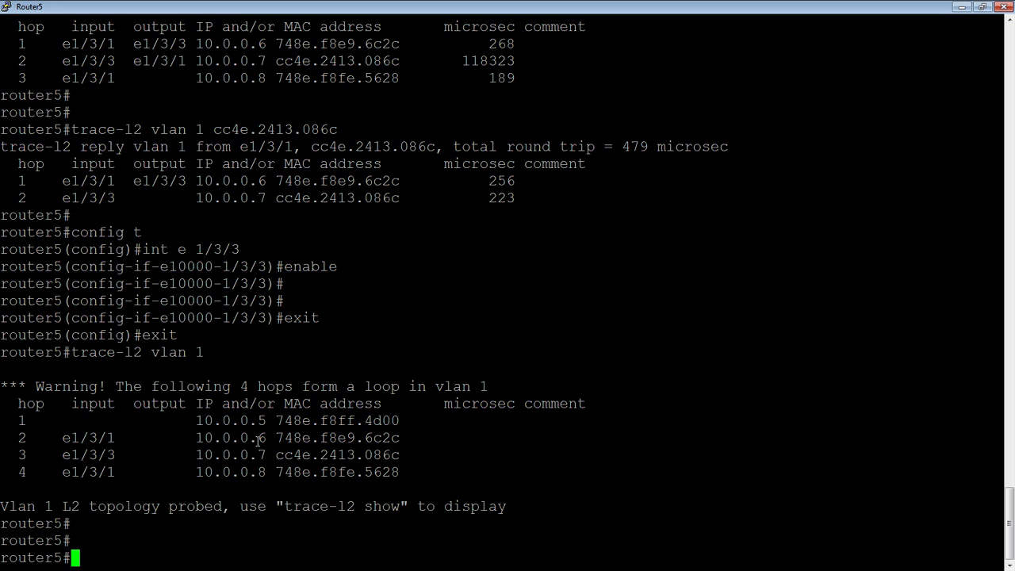
# Step: Run 'trace-l2 show' to display the loop warning and two three-hop paths
pyautogui.write('t')
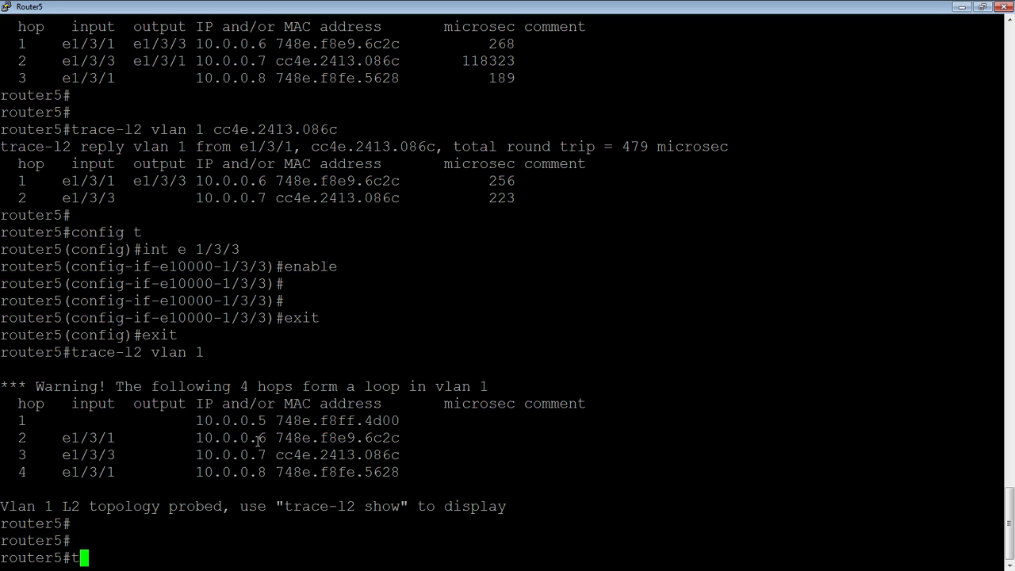
pyautogui.write('race-l2 show')
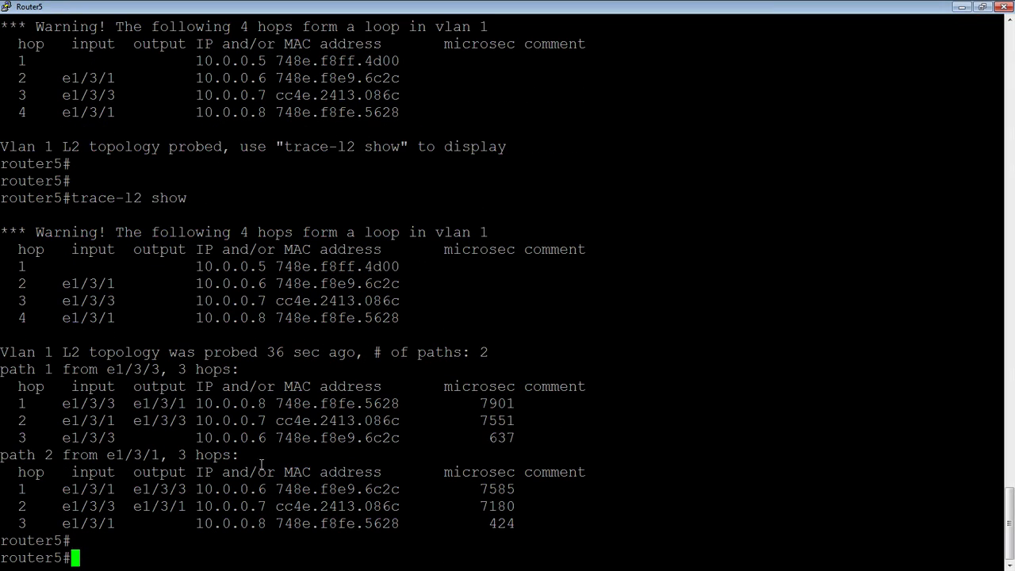
pyautogui.moveTo(169, 230)
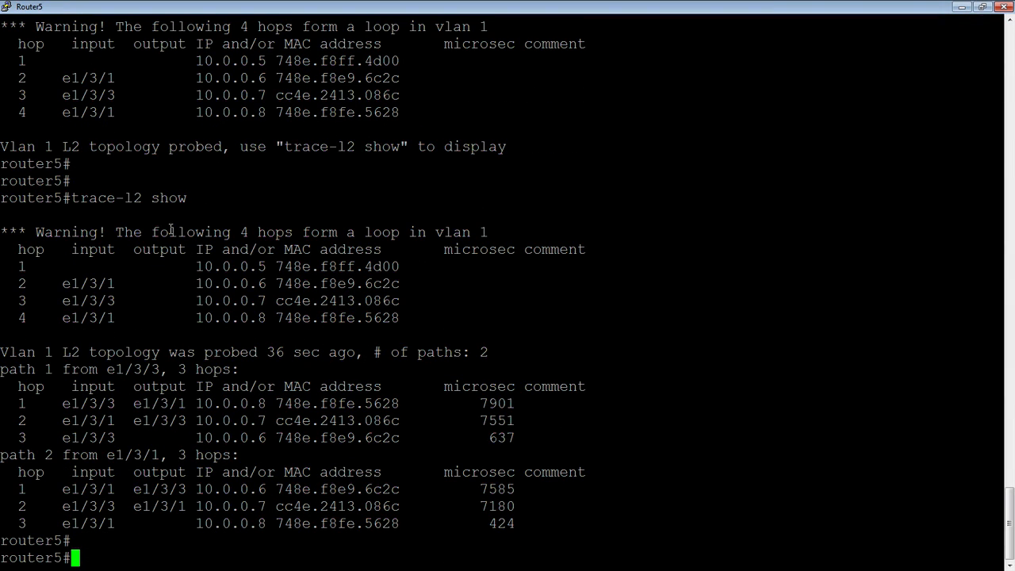